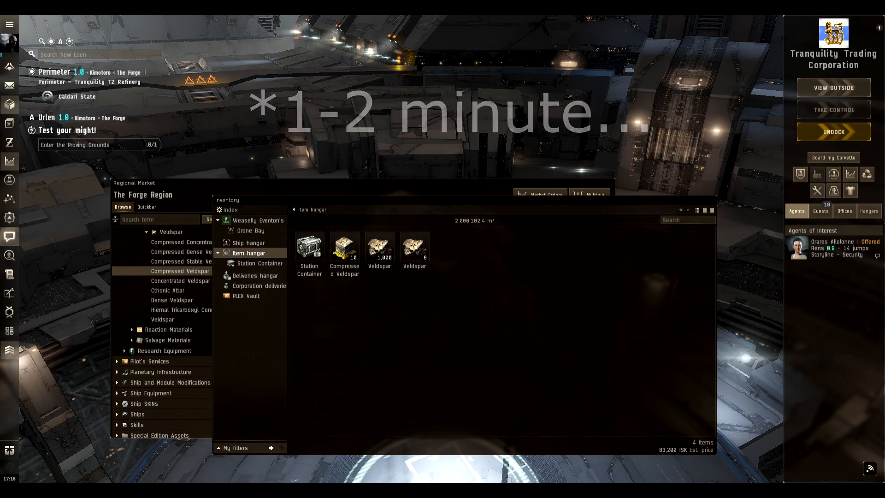
Undock and dock at the Perimeter VI - Ytiri Storage station.
click(833, 132)
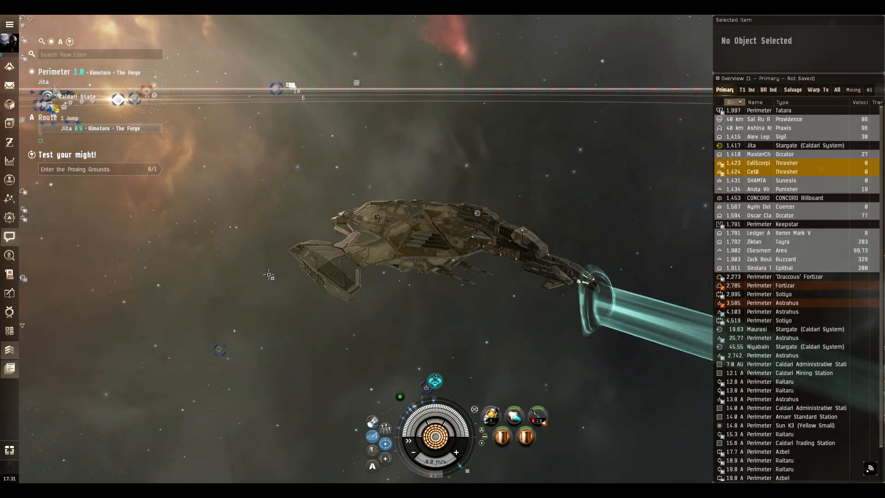
right_click(268, 276)
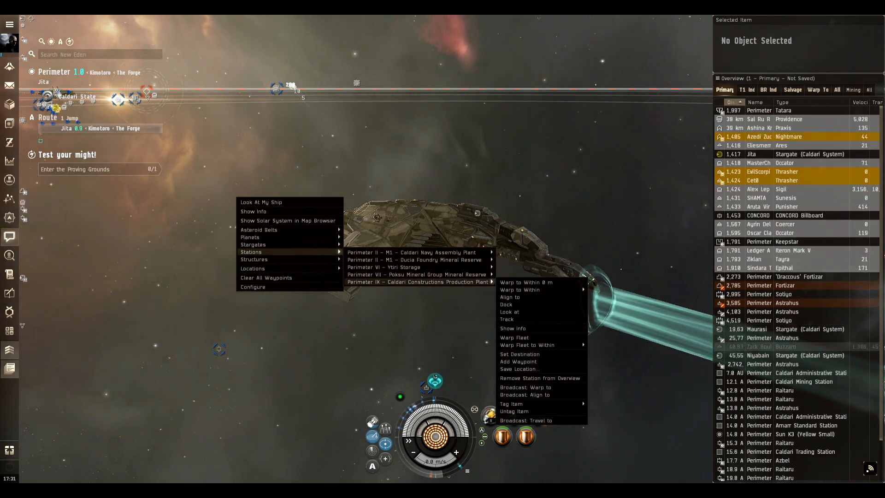
click(507, 305)
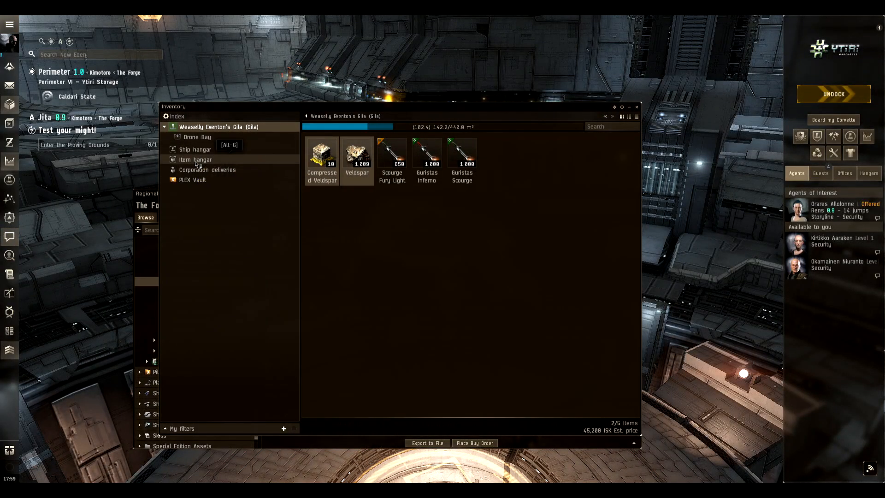
Price both ore stacks as an Immediate sale, then cancel without selling.
right_click(338, 155)
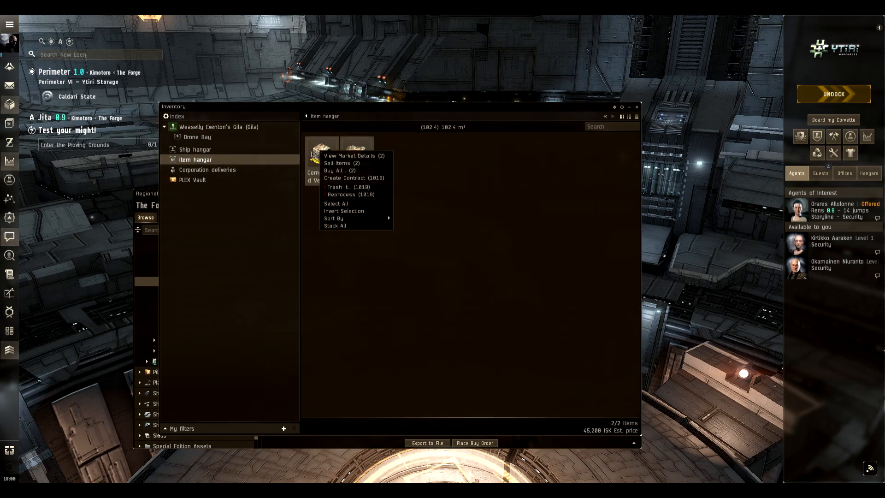
click(338, 164)
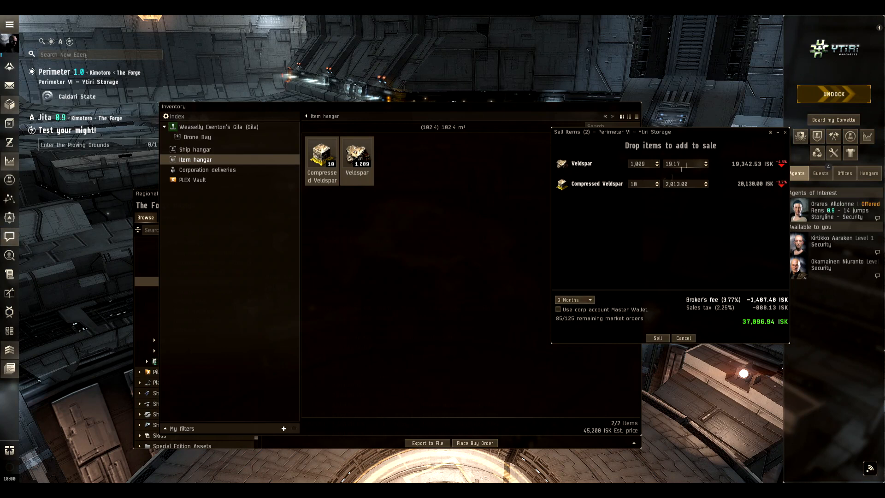
click(573, 300)
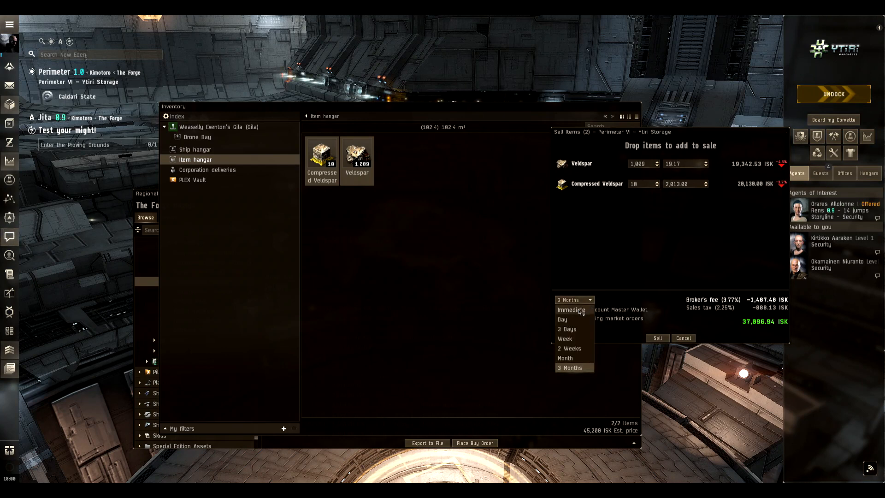
click(570, 310)
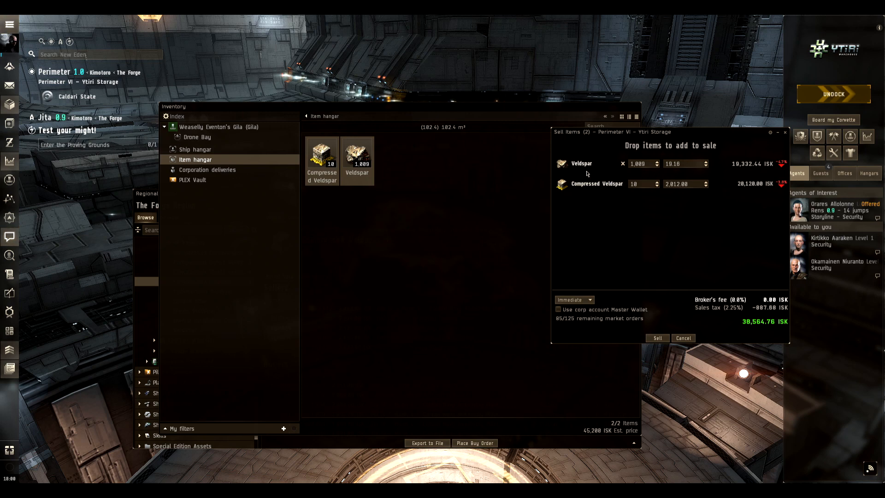
mouse_move(708, 162)
text(7)
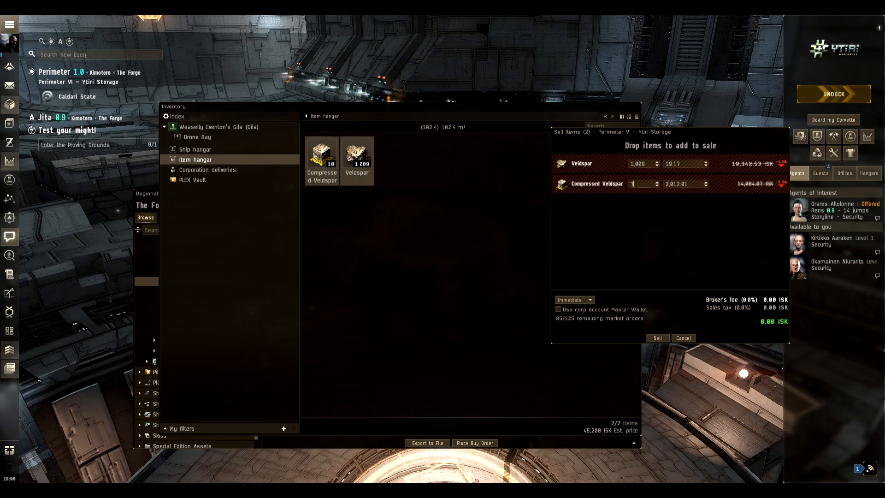
click(683, 338)
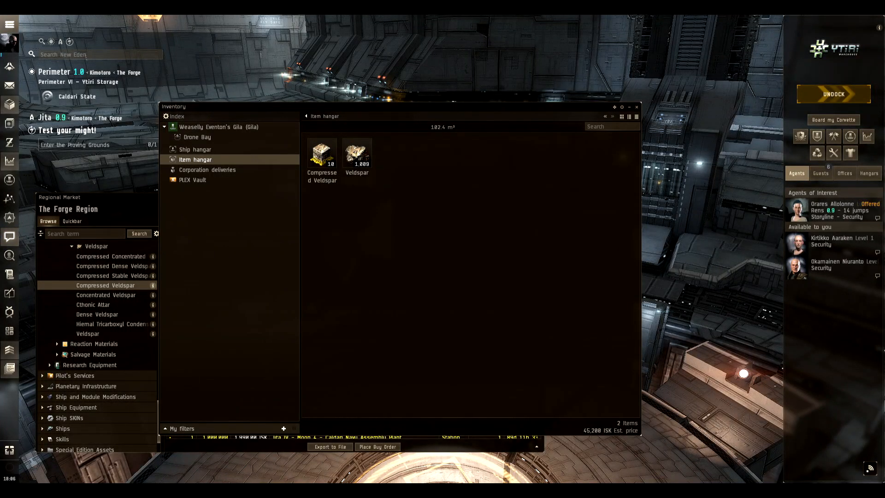
View the regional market details for the Compressed Veldspar stack.
right_click(321, 155)
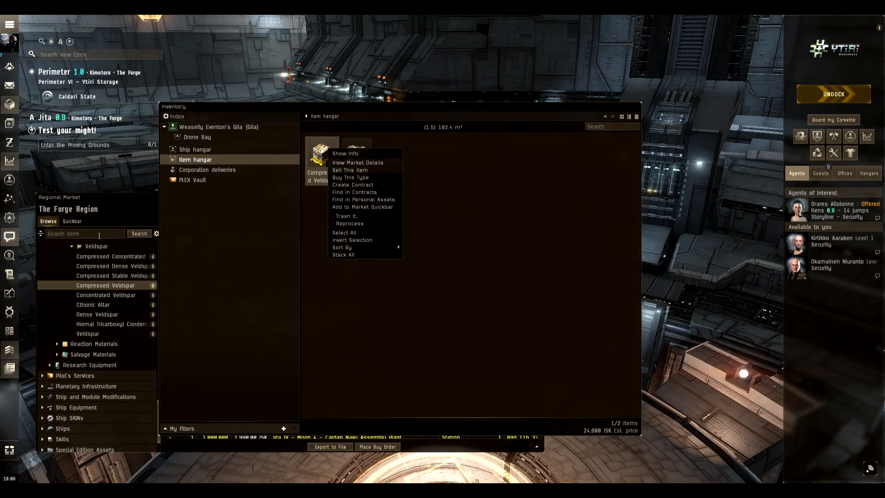
click(358, 163)
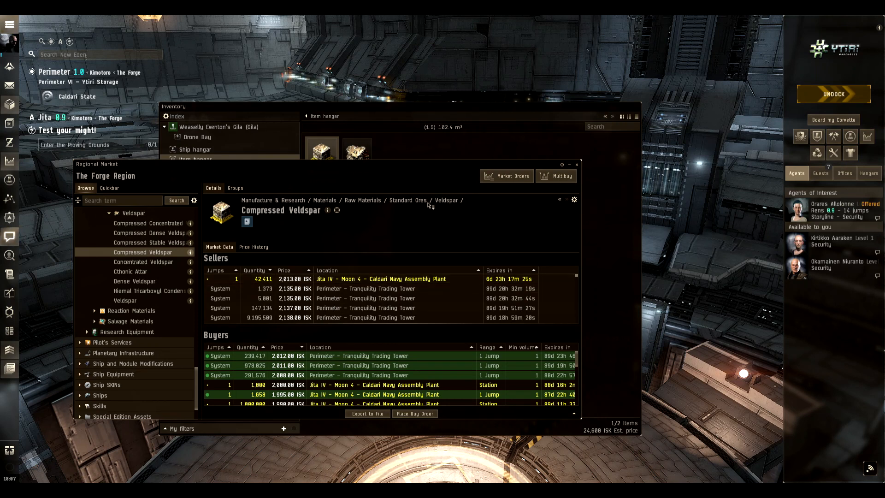
Start a 3-month sell order for 10 Compressed Veldspar at 2,134 ISK each.
right_click(321, 151)
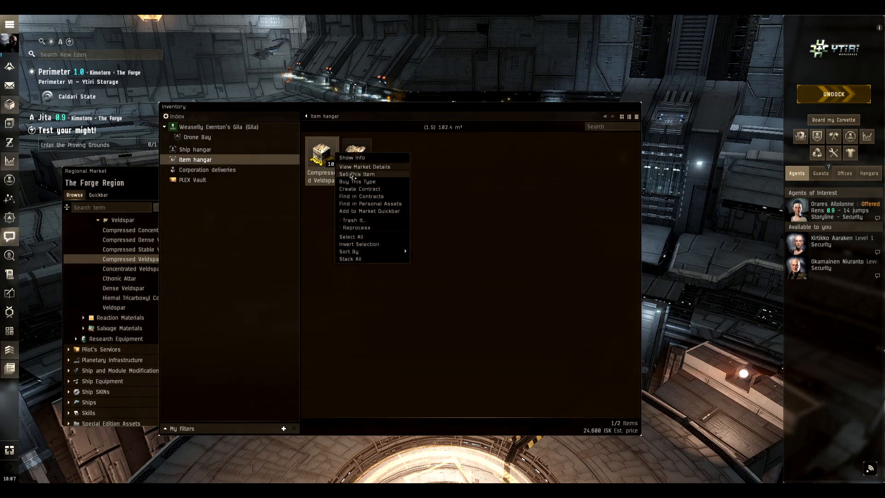
click(357, 174)
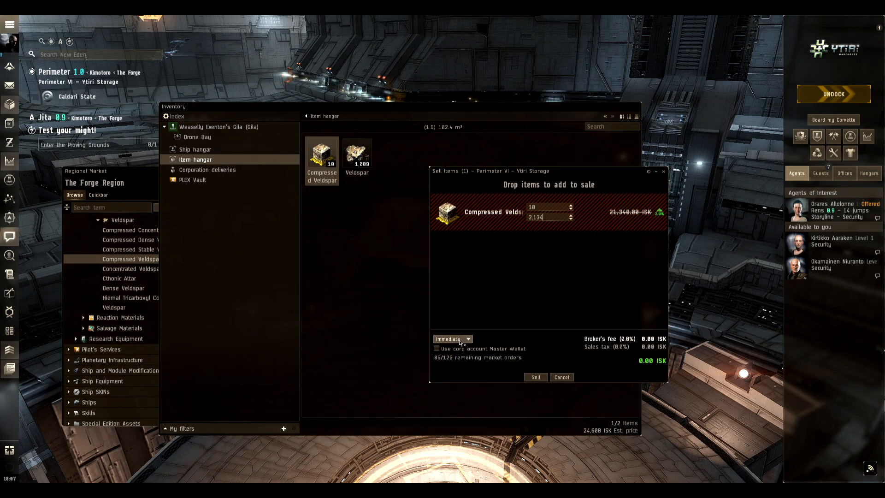
click(467, 339)
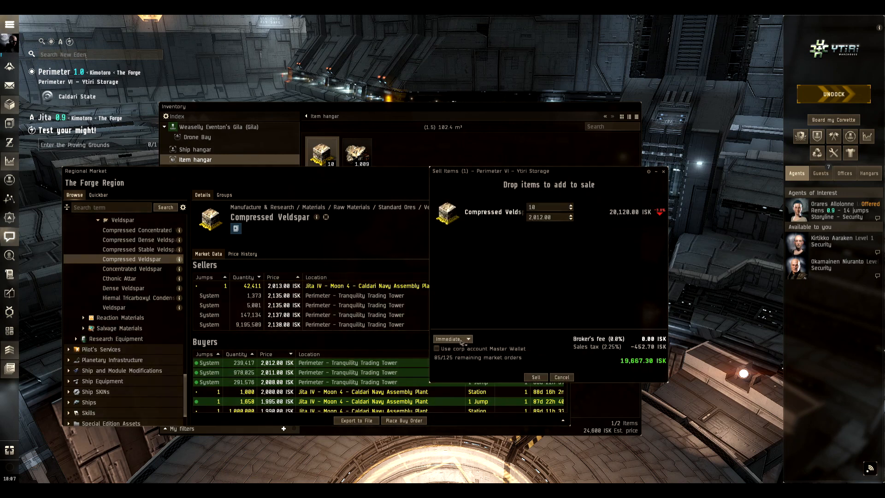
click(452, 338)
text(2,134)
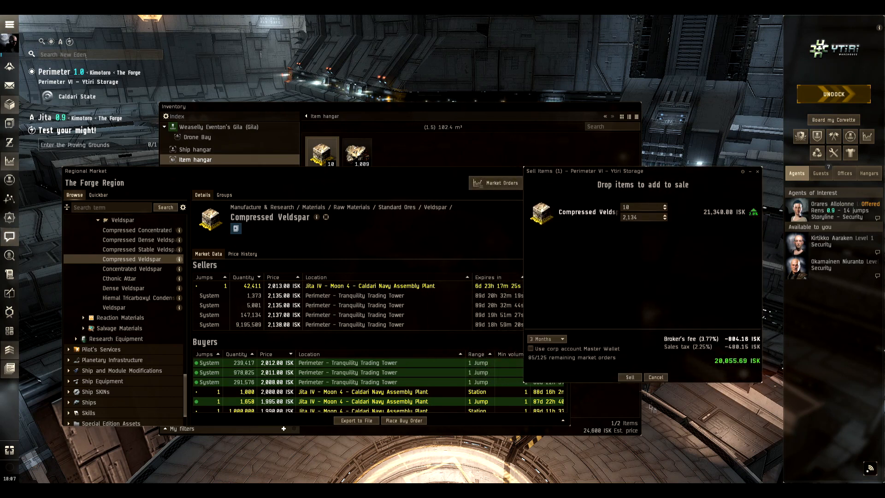
mouse_move(469, 269)
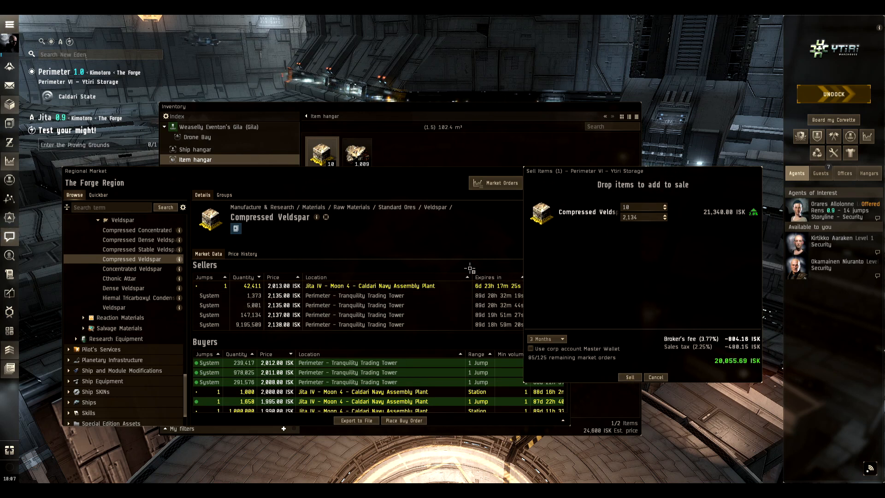
mouse_move(547, 275)
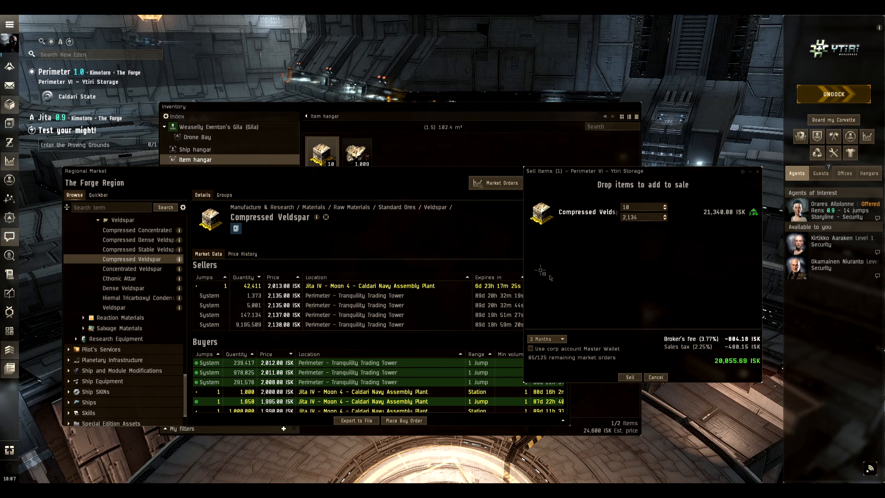
Switch the Compressed Veldspar order to Immediate, netting about 19,667 ISK.
click(545, 338)
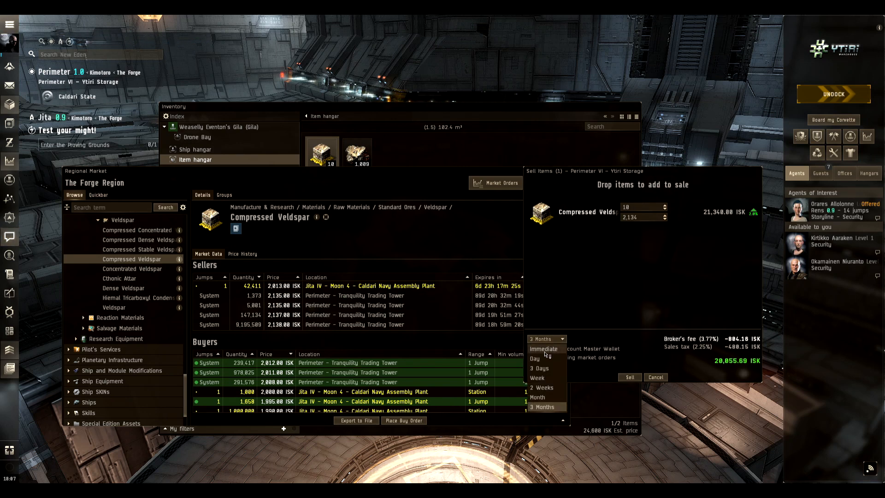
click(543, 348)
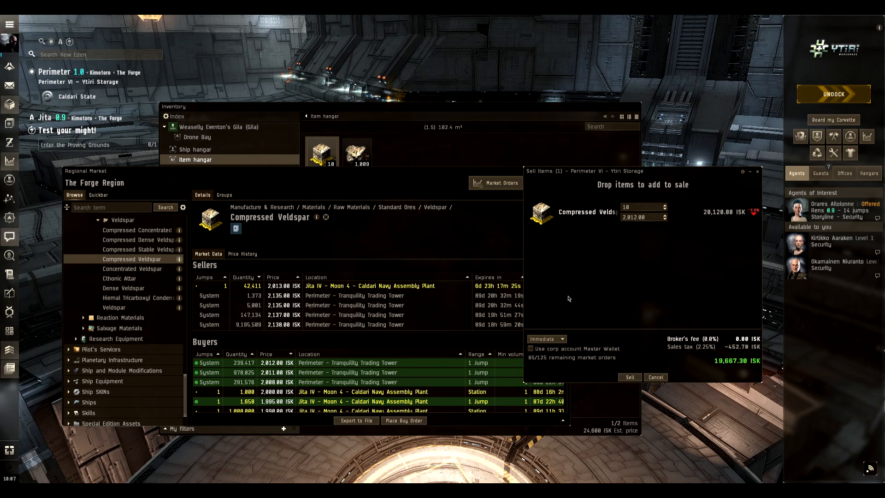
mouse_move(632, 294)
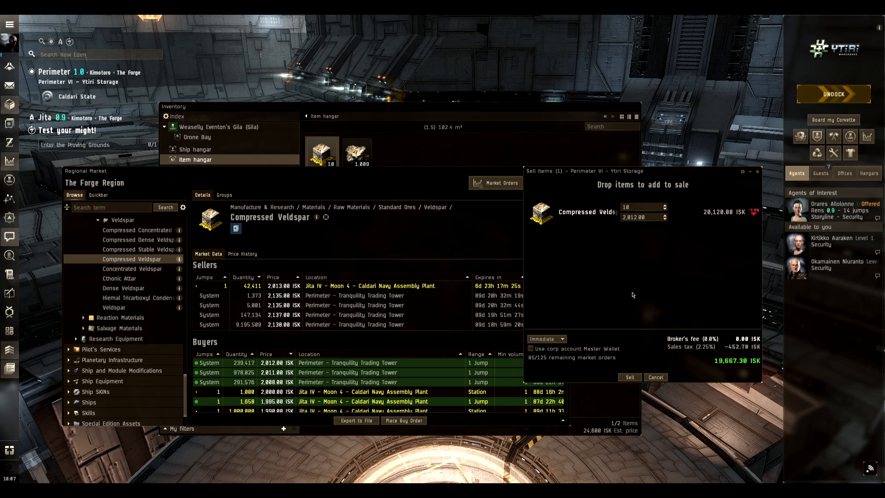
mouse_move(630, 283)
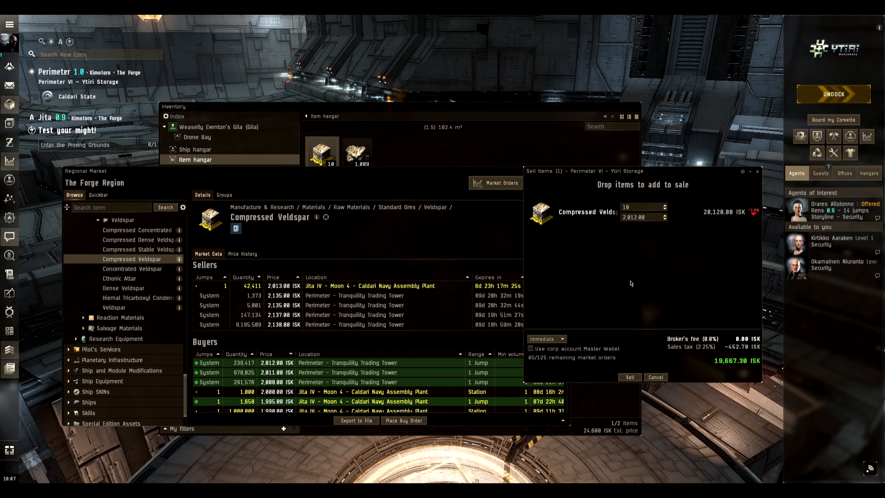
mouse_move(614, 271)
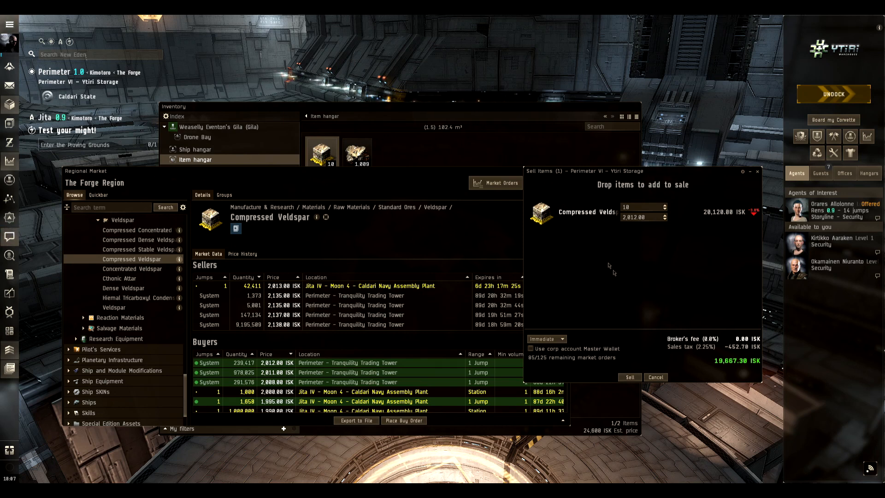
mouse_move(413, 234)
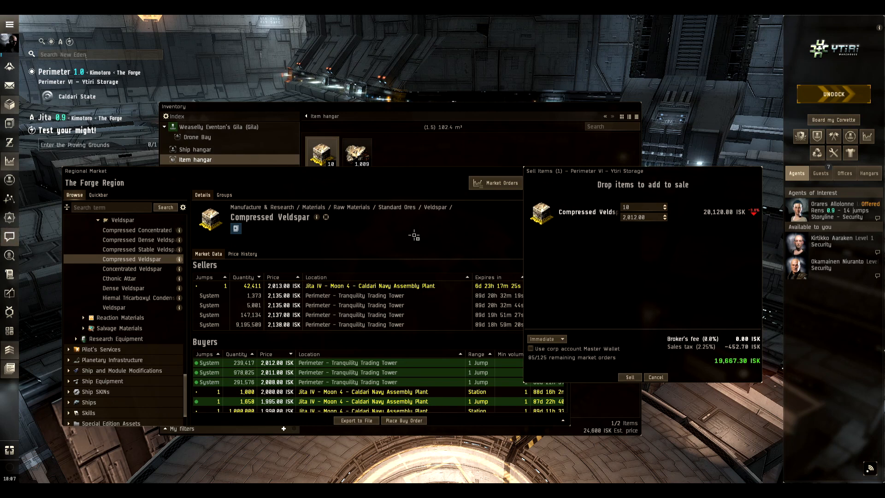
mouse_move(435, 197)
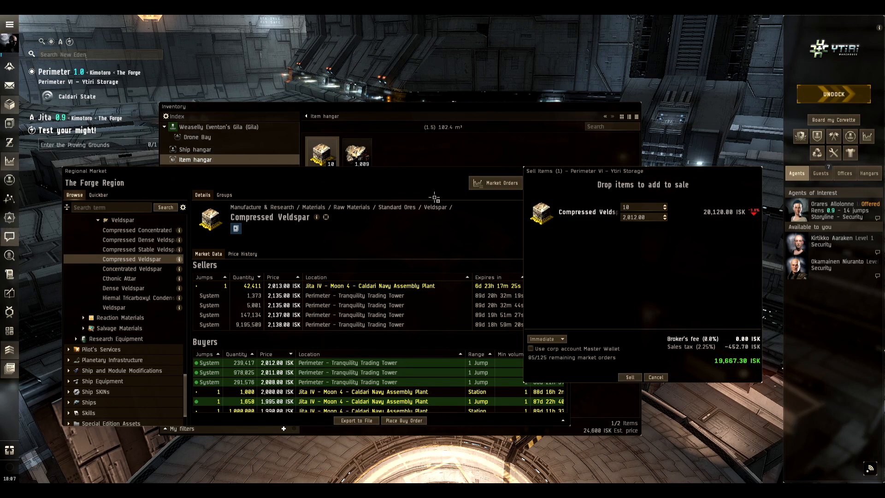
mouse_move(308, 258)
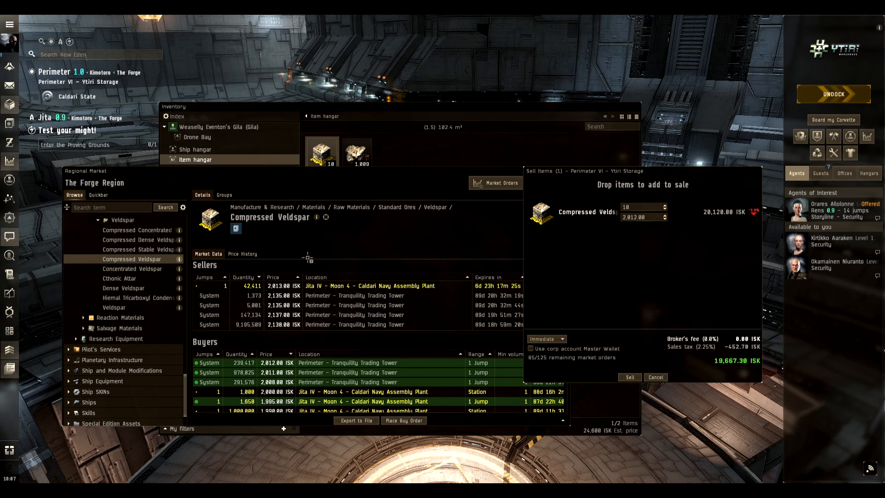
mouse_move(336, 192)
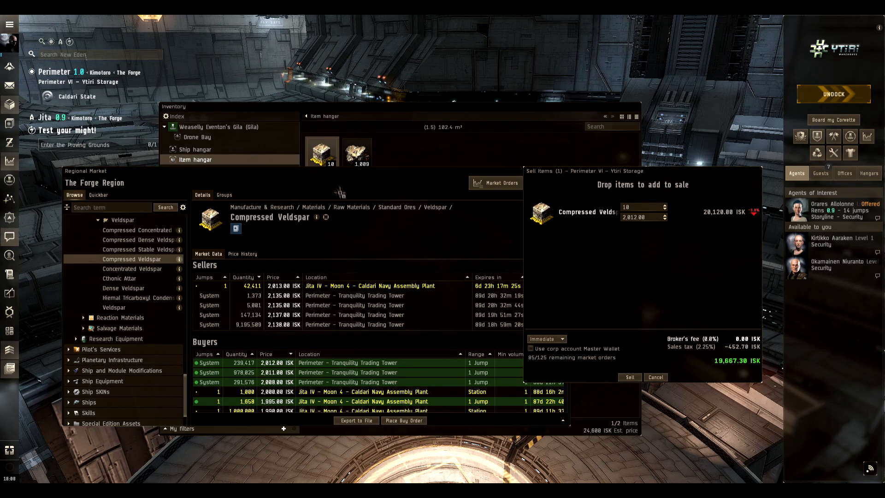
mouse_move(338, 188)
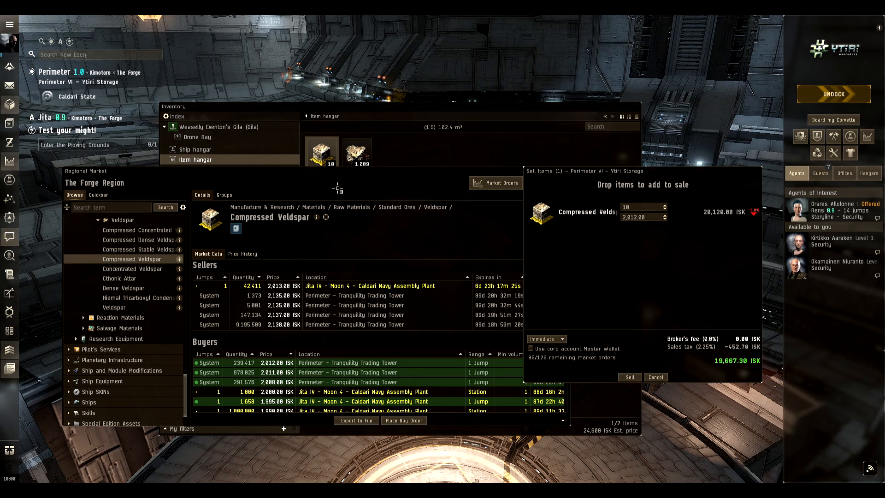
mouse_move(297, 180)
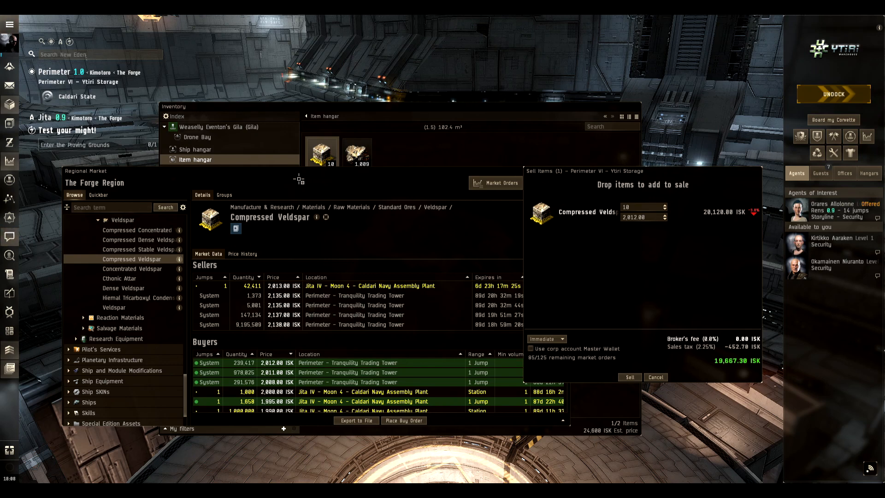